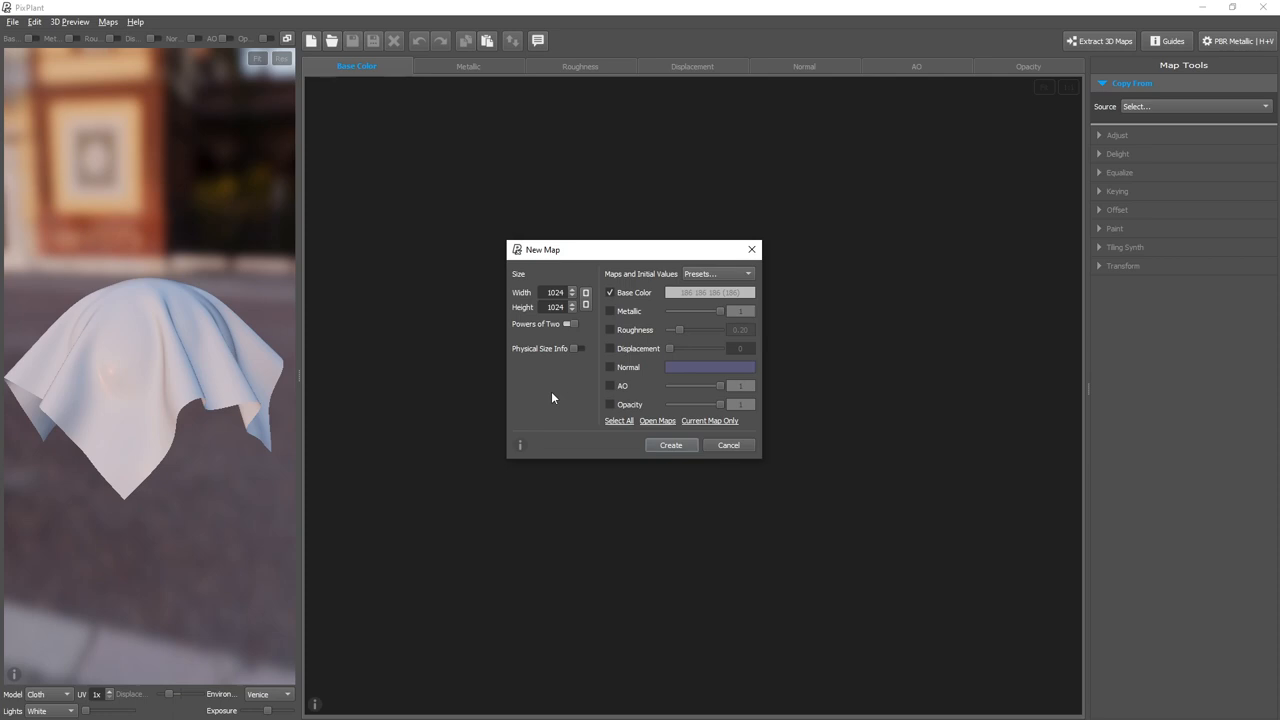
{"action": "mouse_move", "coordinate": [564, 320]}
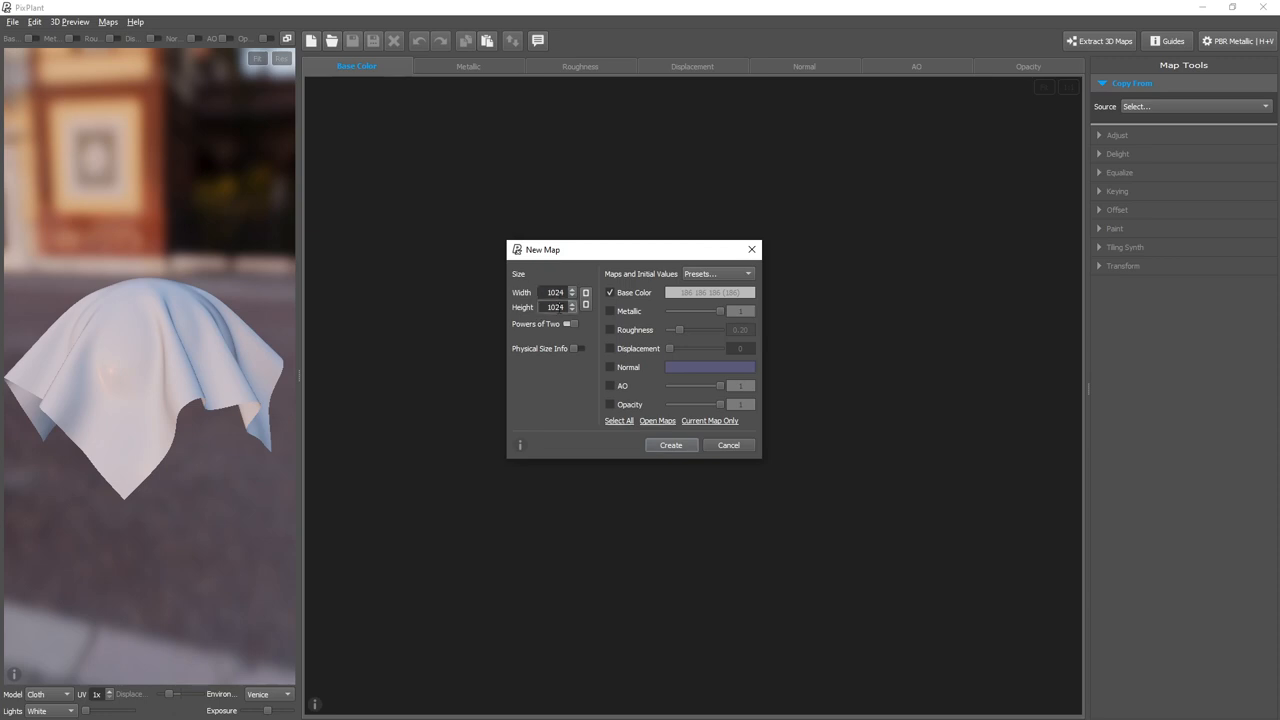
Step: Enable Physical Size Info for the 1024-pixel new map so it reads 2.5 cm at 1024 DPI
{"action": "triple_click", "coordinate": [556, 308]}
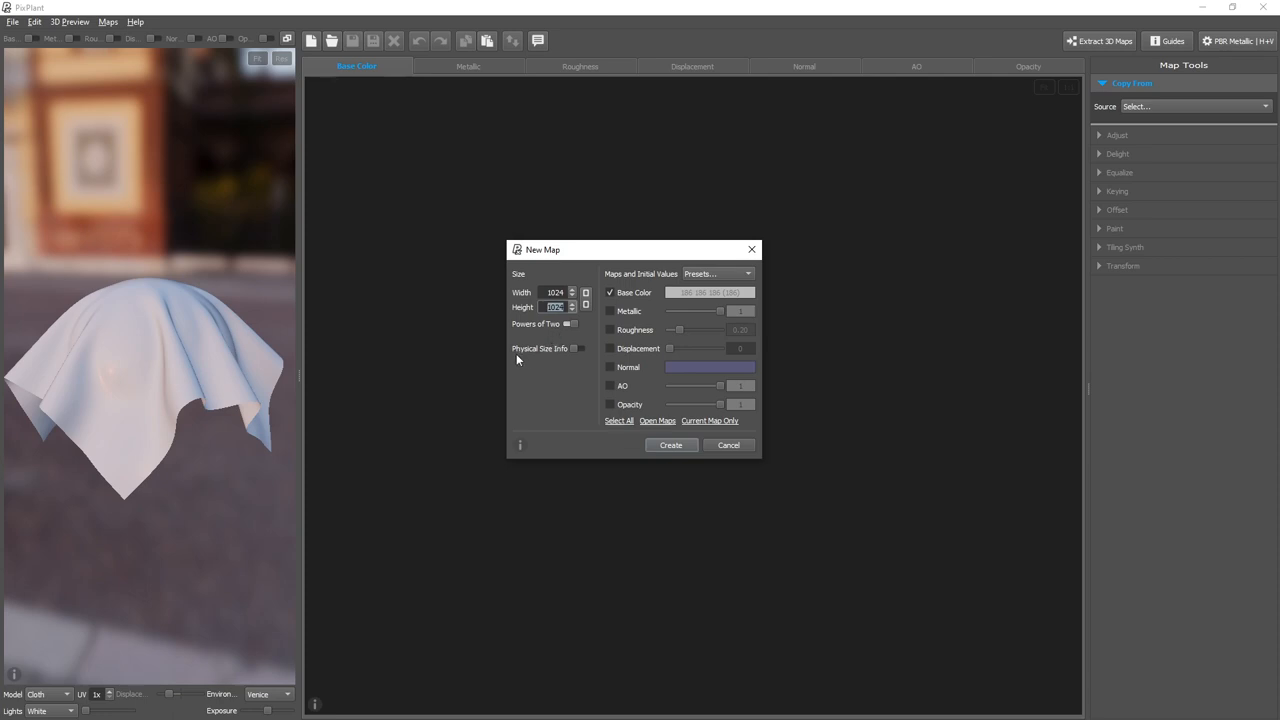
{"action": "mouse_move", "coordinate": [528, 352]}
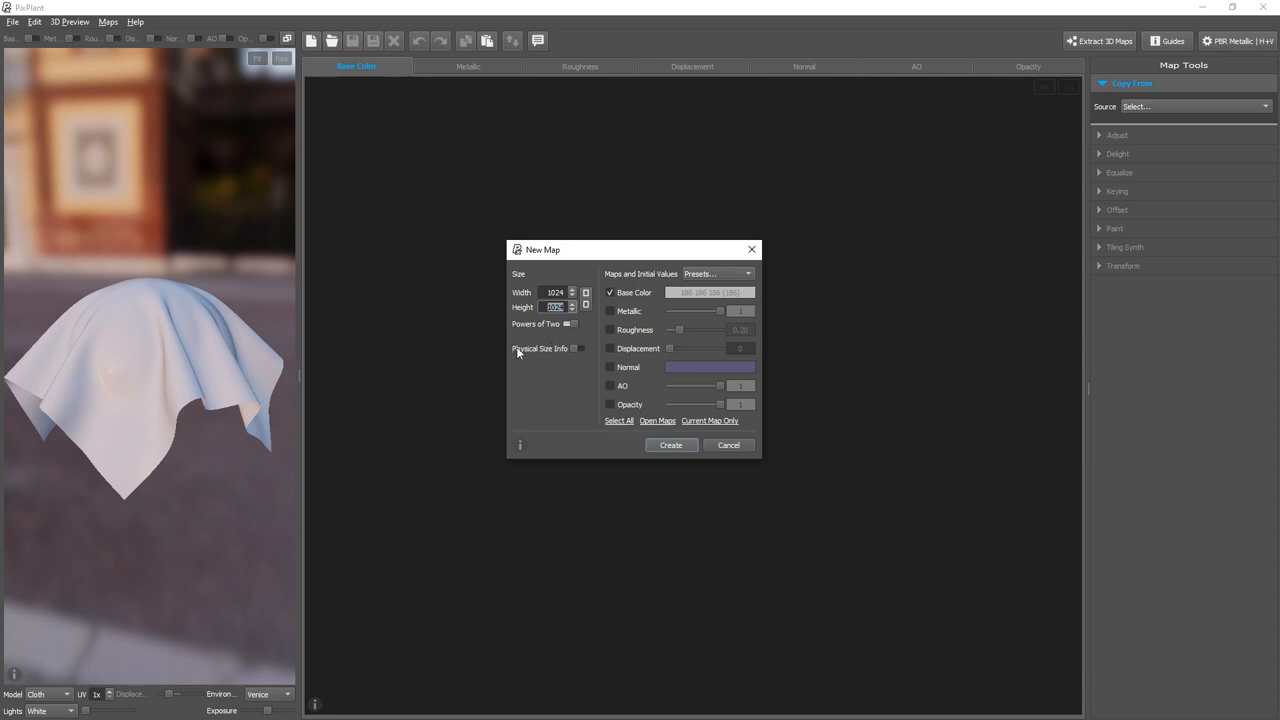
{"action": "left_click", "coordinate": [576, 348]}
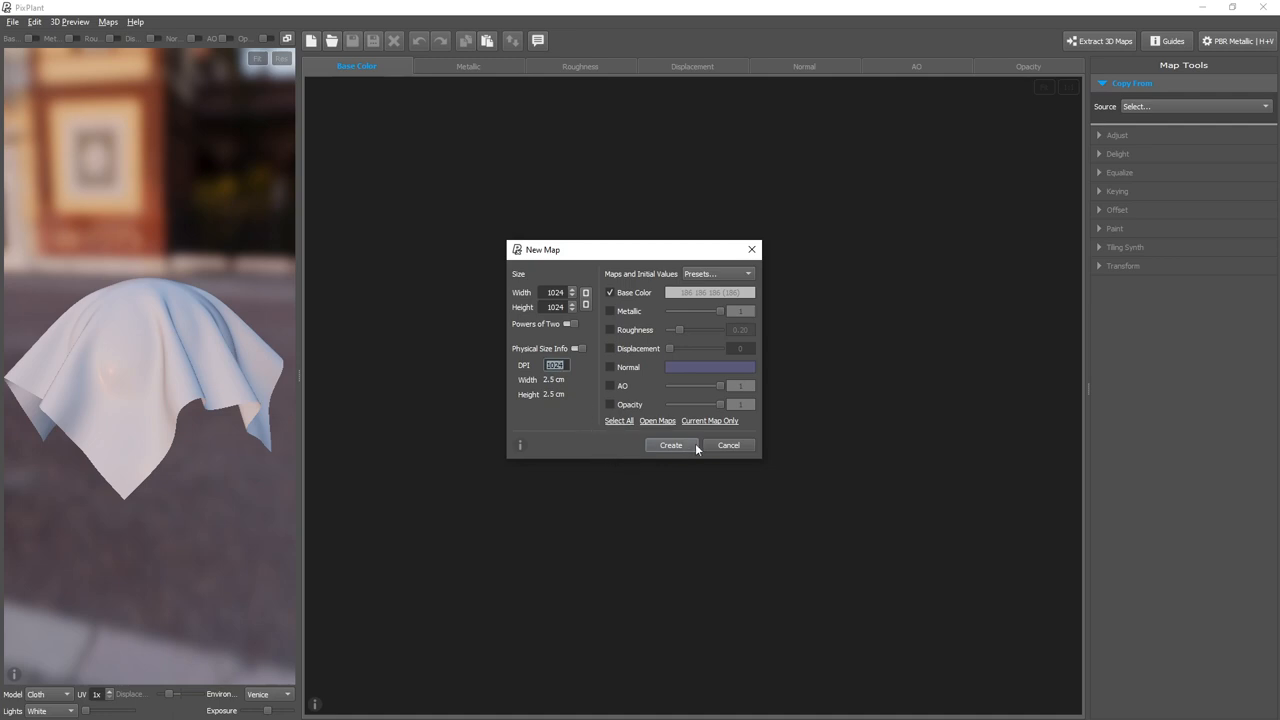
Step: Create the blank 1024×1024 base colour map measuring 2.5 cm
{"action": "left_click", "coordinate": [670, 444]}
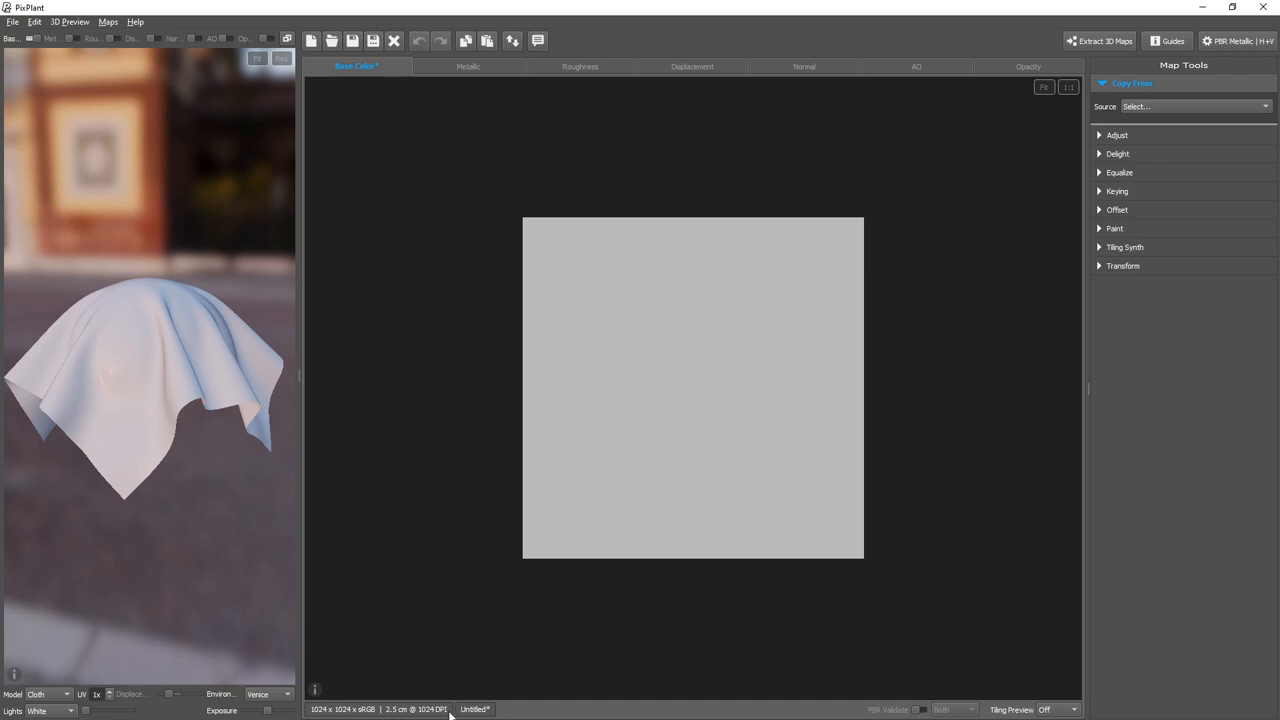
{"action": "mouse_move", "coordinate": [696, 444]}
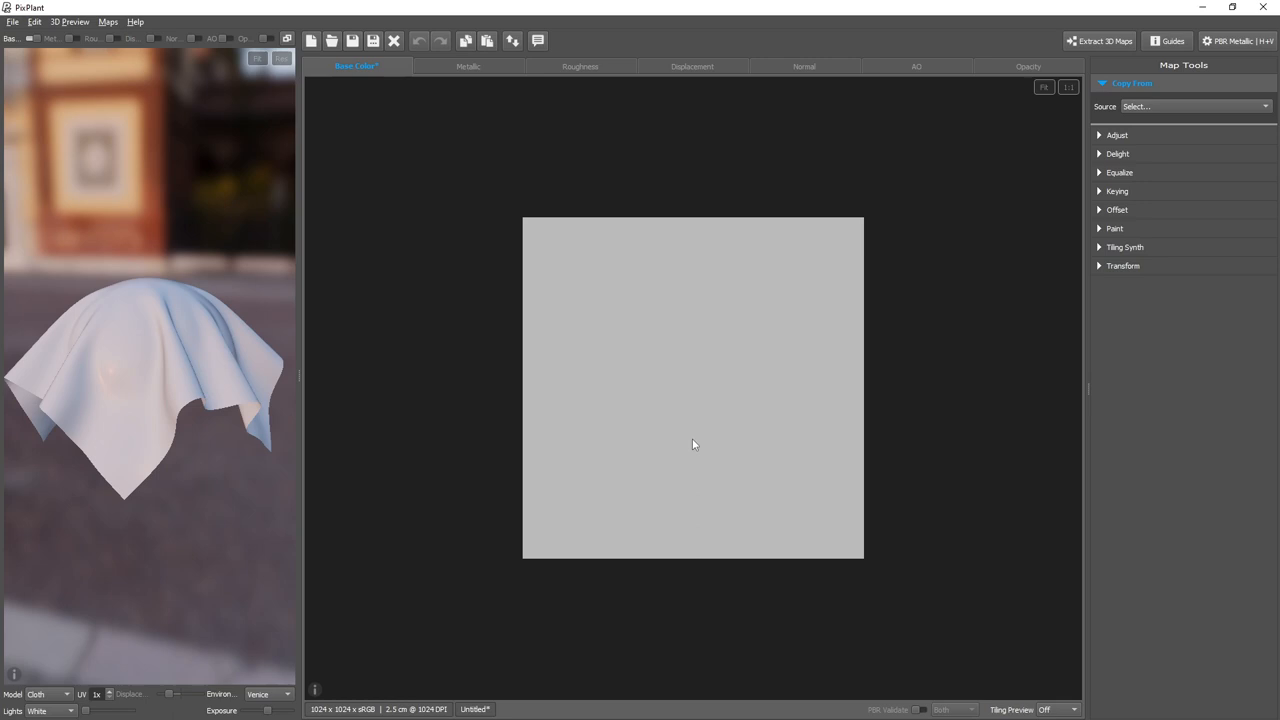
{"action": "mouse_move", "coordinate": [598, 276]}
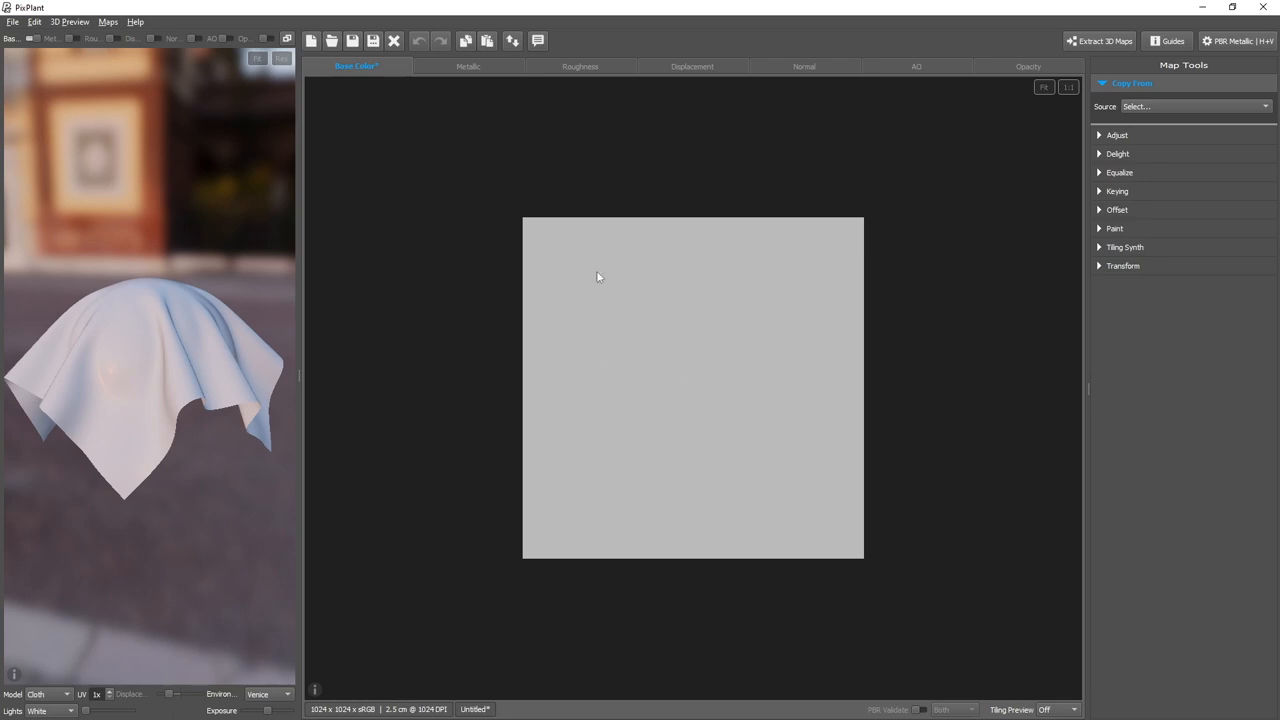
{"action": "mouse_move", "coordinate": [856, 222]}
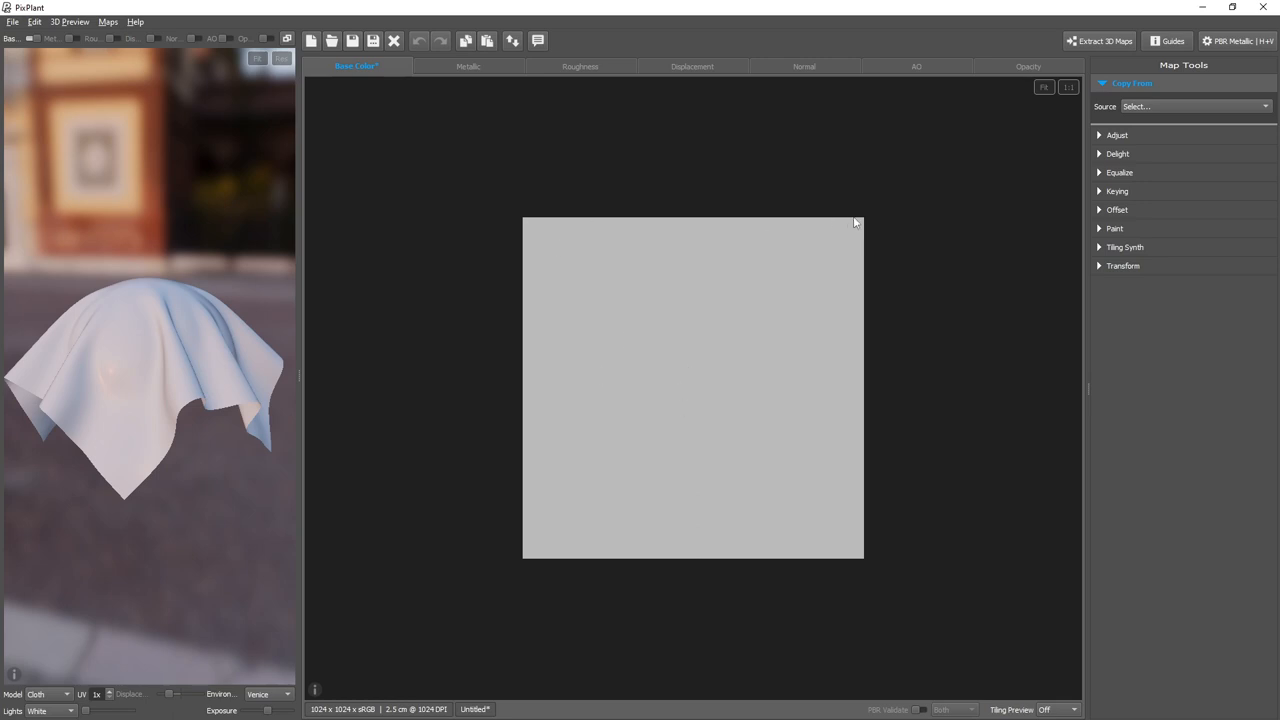
{"action": "mouse_move", "coordinate": [864, 224]}
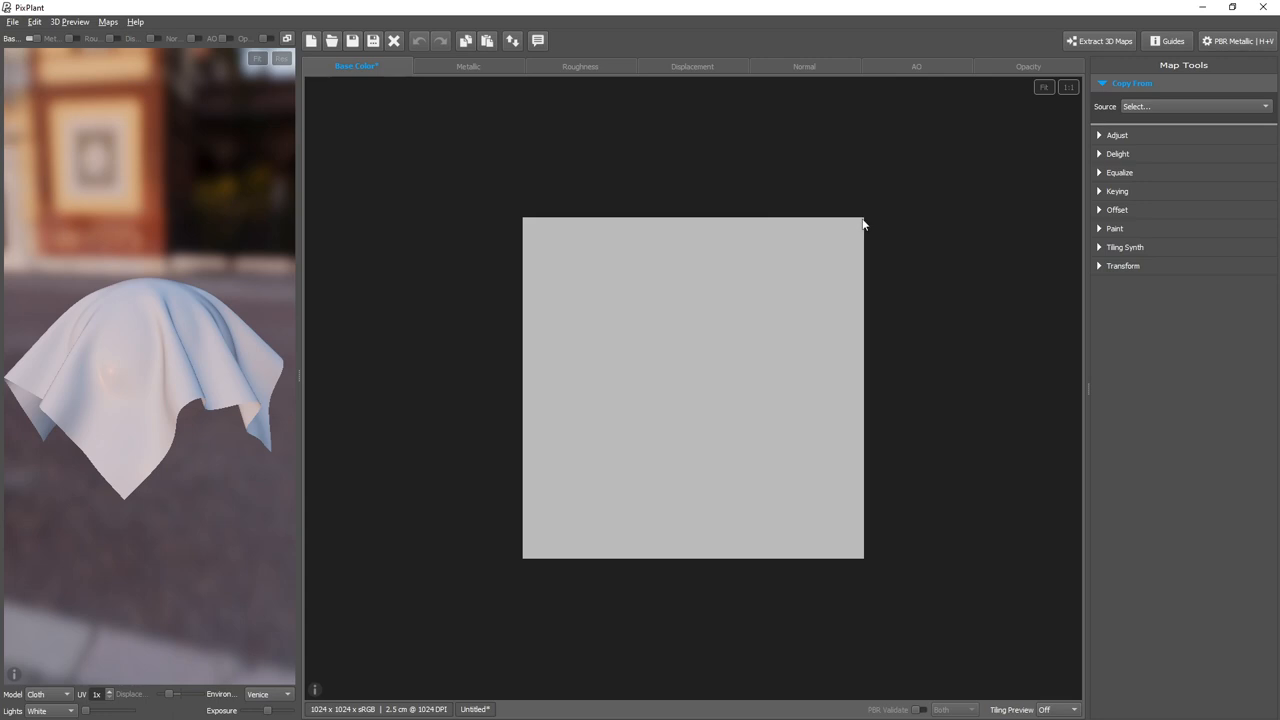
{"action": "mouse_move", "coordinate": [856, 552]}
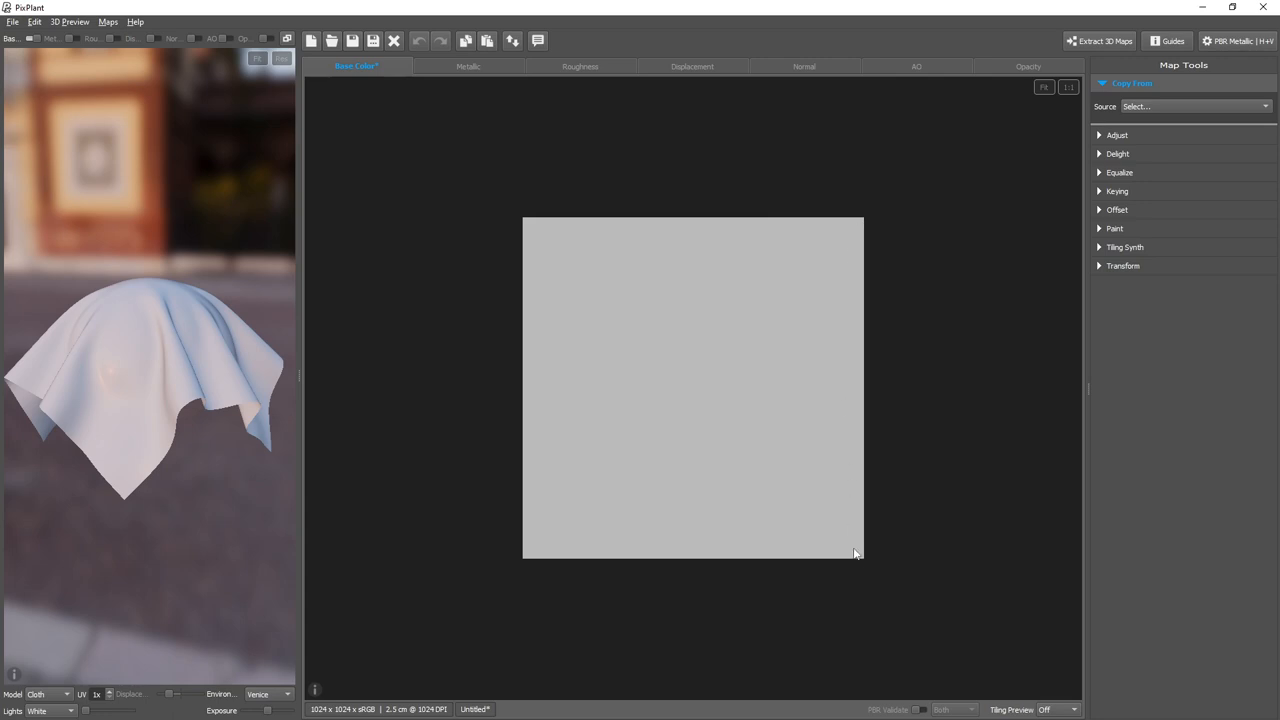
{"action": "mouse_move", "coordinate": [856, 560]}
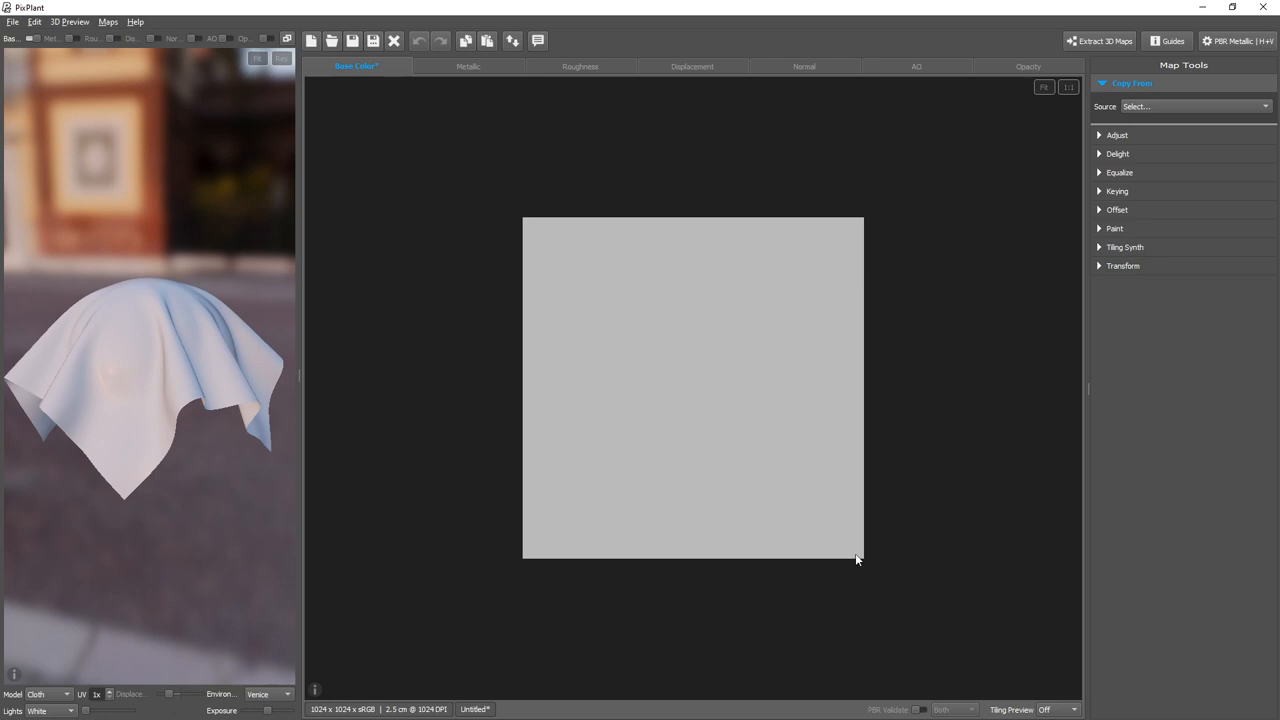
{"action": "mouse_move", "coordinate": [878, 552]}
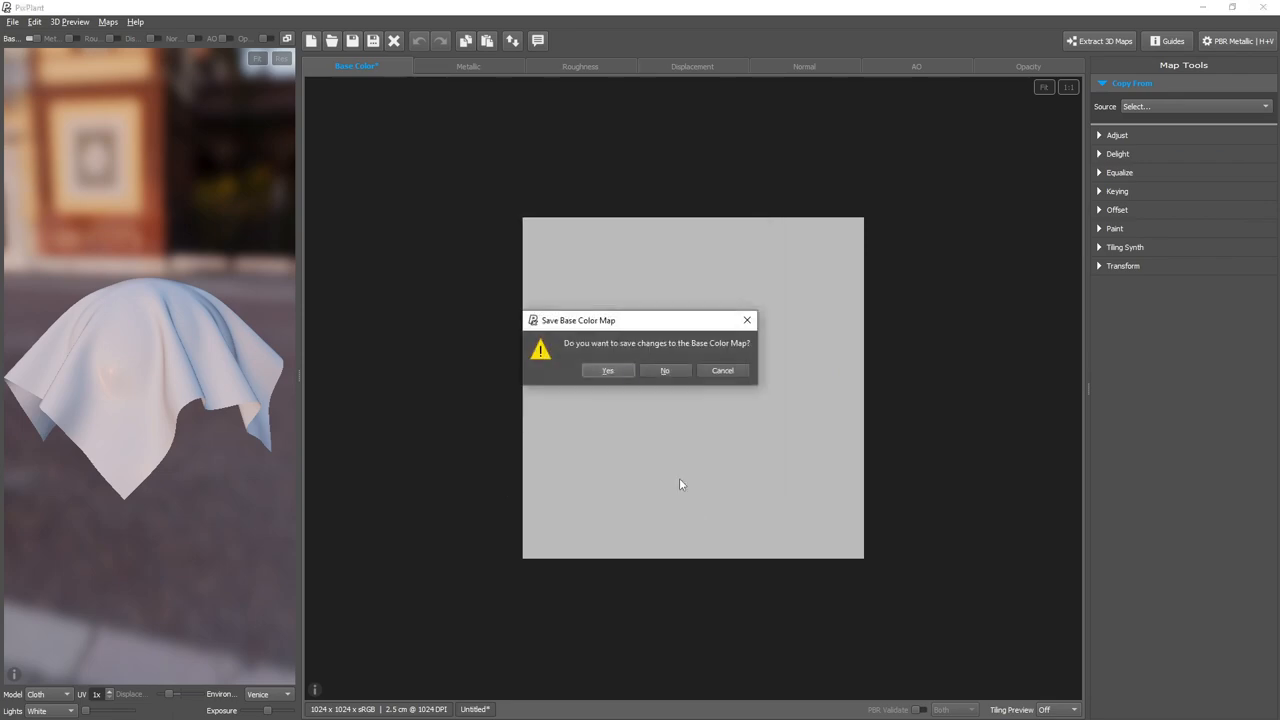
Step: Discard the blank map, load the embroidered teal fabric texture and show its Transform settings
{"action": "left_click", "coordinate": [664, 370]}
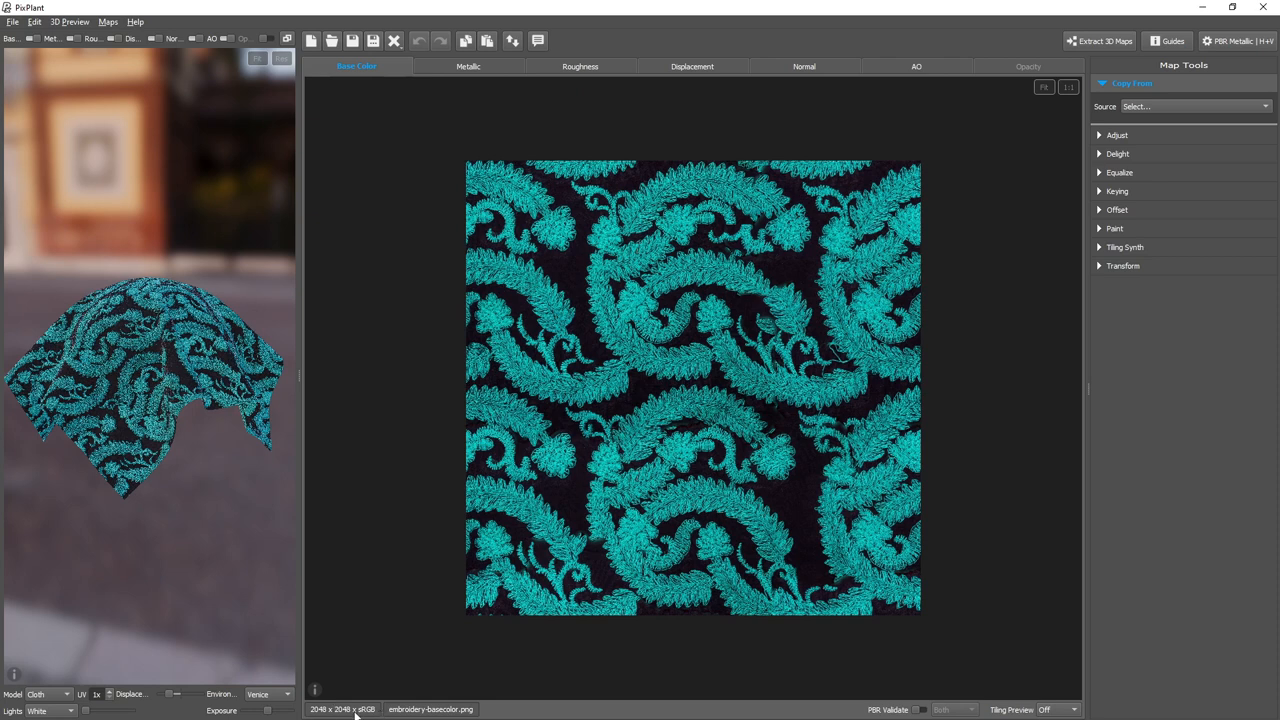
{"action": "mouse_move", "coordinate": [960, 412]}
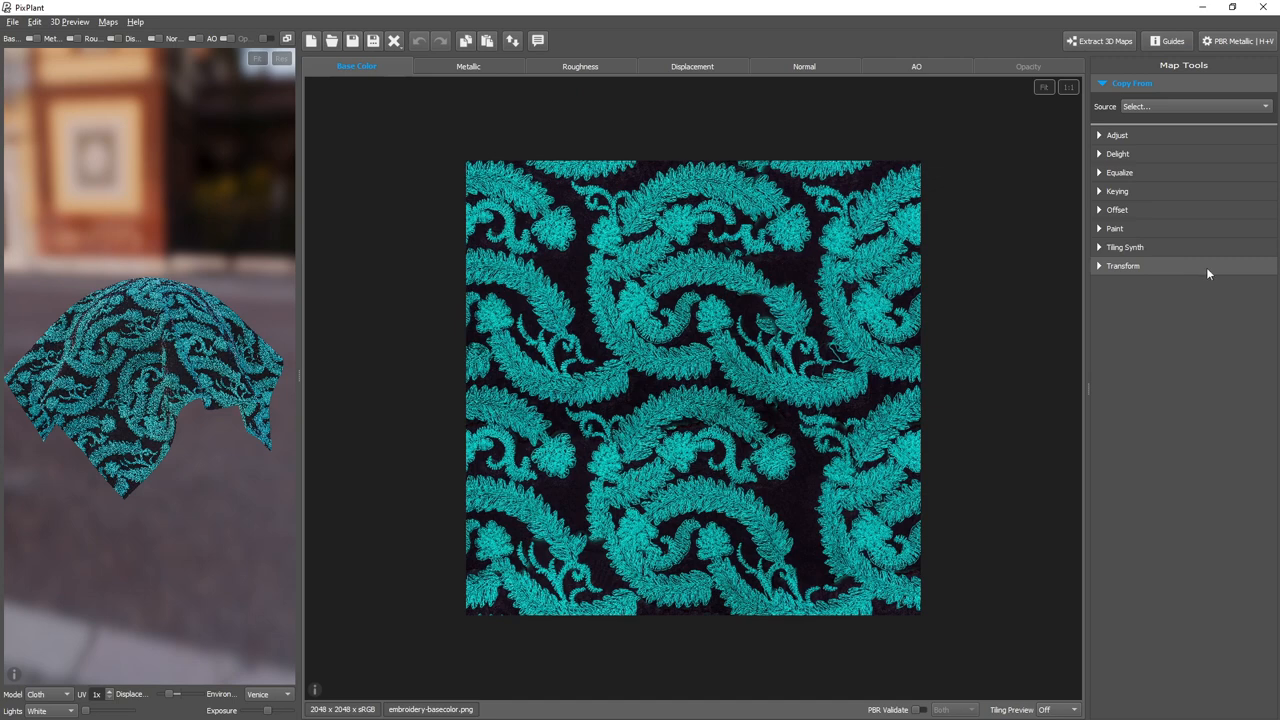
{"action": "left_click", "coordinate": [1122, 264]}
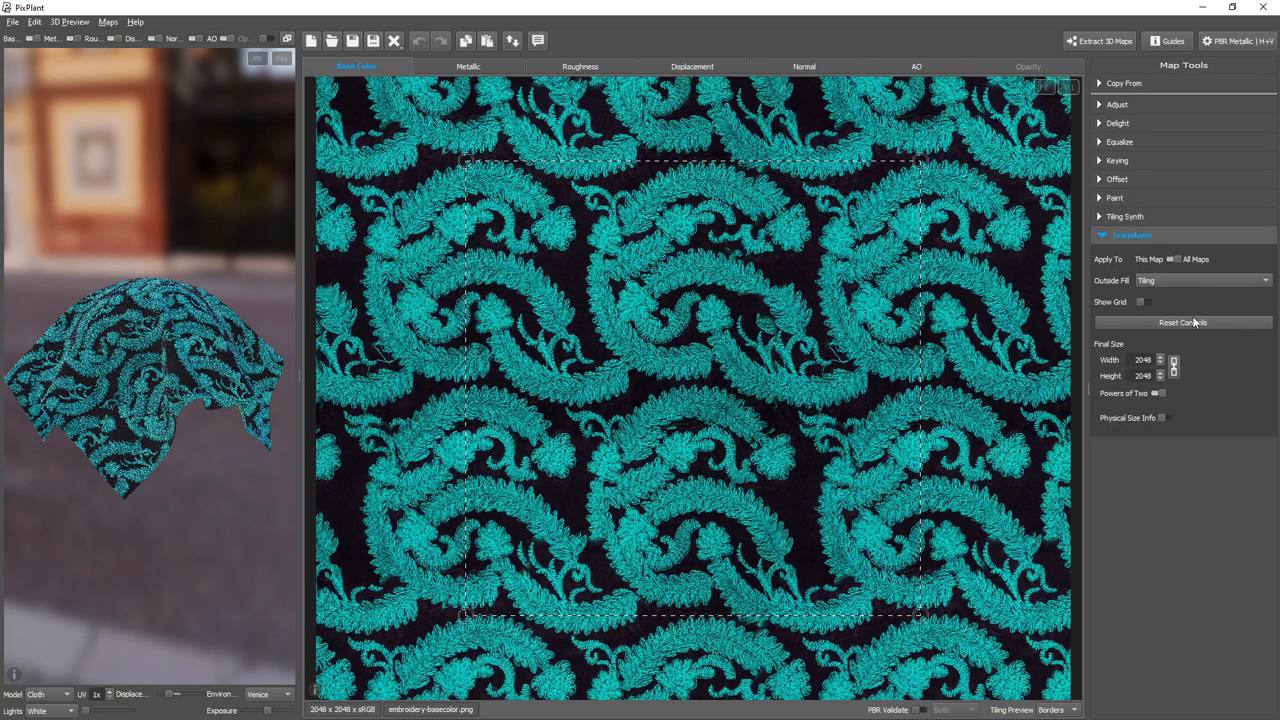
{"action": "mouse_move", "coordinate": [1110, 414]}
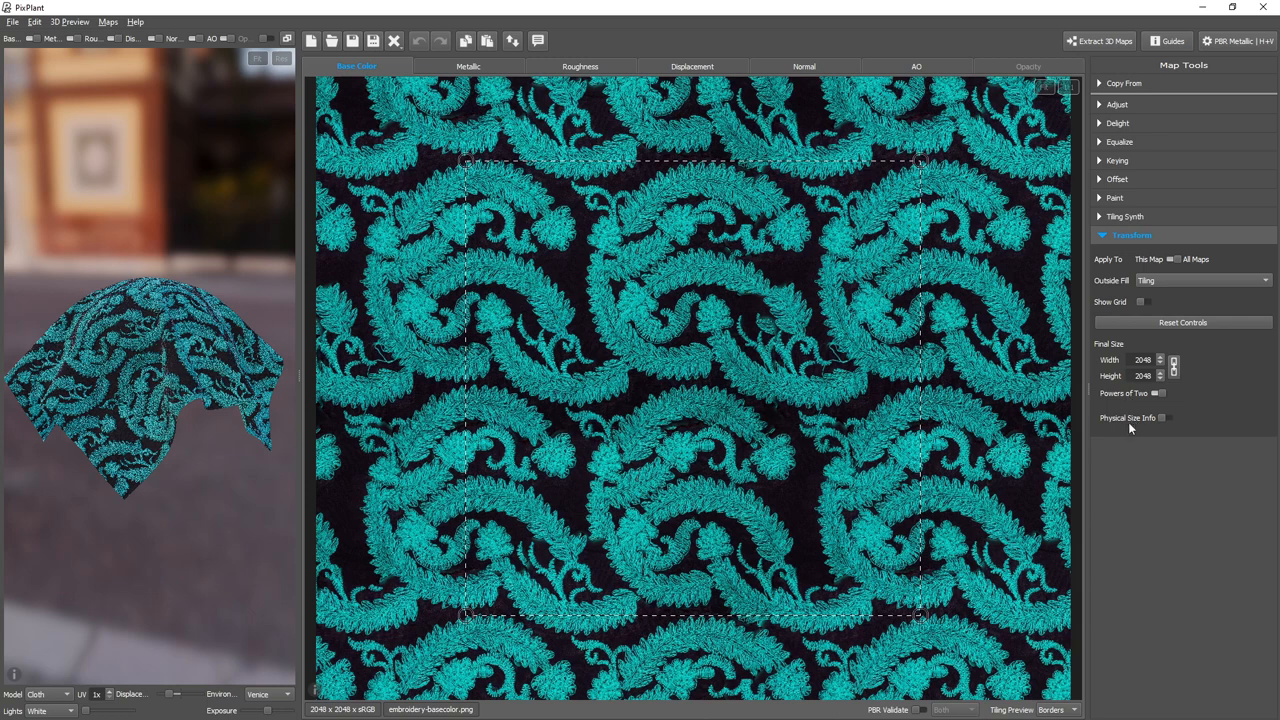
{"action": "mouse_move", "coordinate": [1136, 430]}
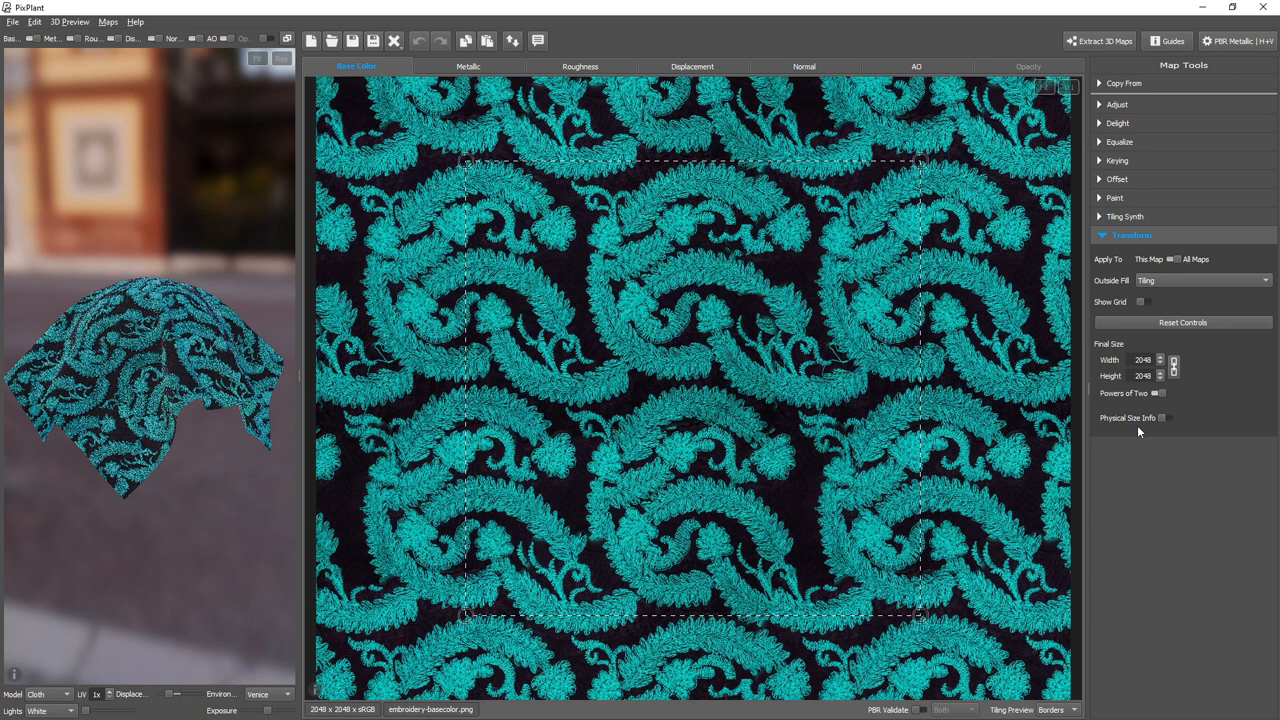
Step: Enable Physical Size Info on the embroidery texture and set 433 DPI for a 12.0 cm size
{"action": "left_click", "coordinate": [1168, 418]}
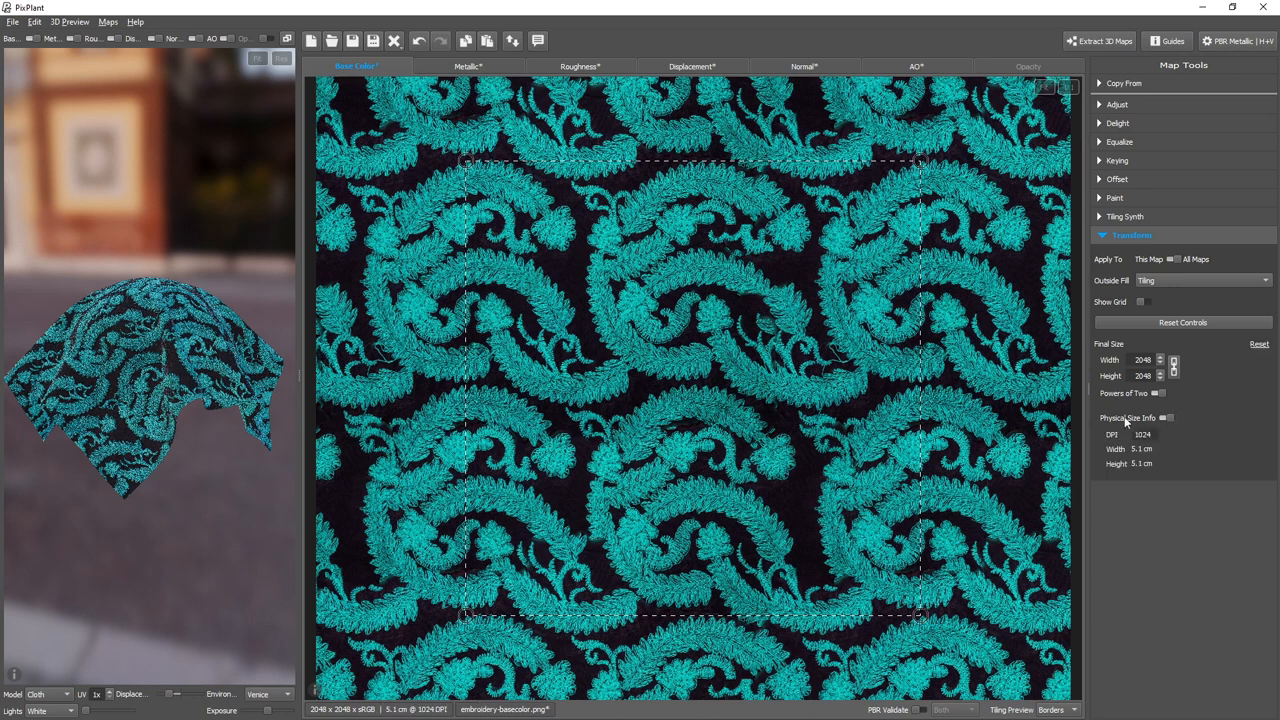
{"action": "mouse_move", "coordinate": [1128, 424]}
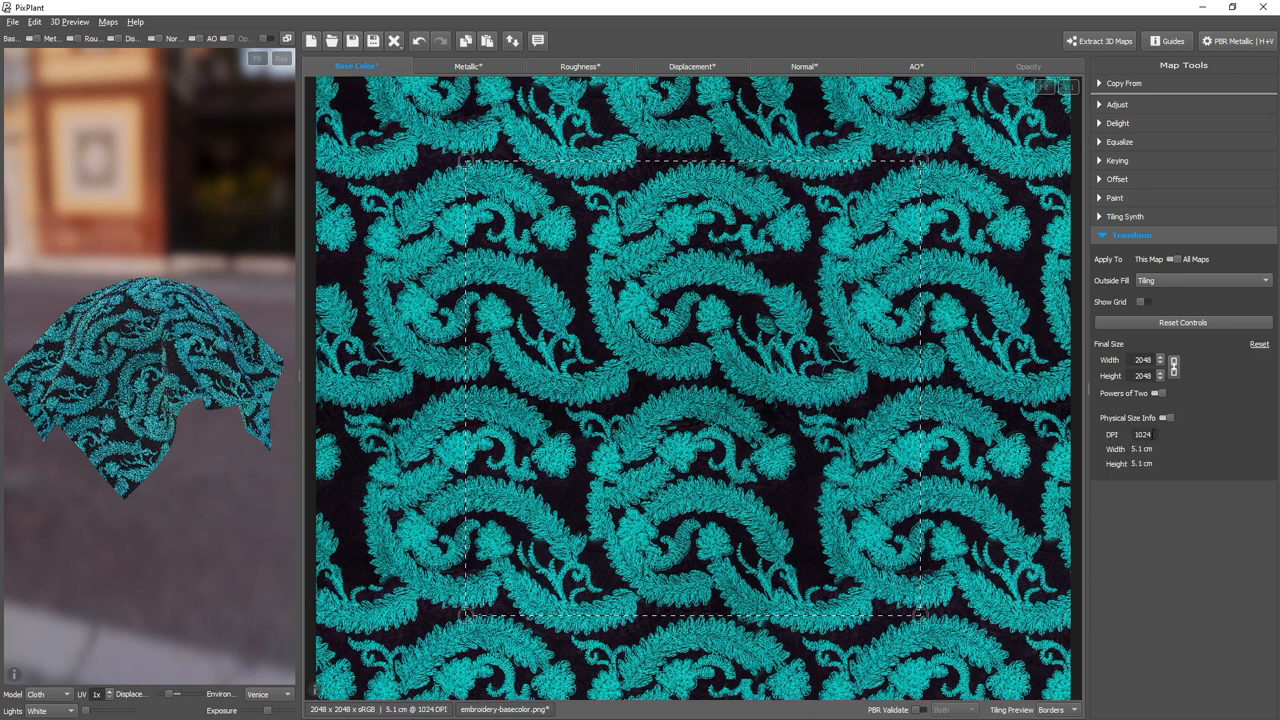
{"action": "triple_click", "coordinate": [1144, 434]}
{"action": "type", "text": "435"}
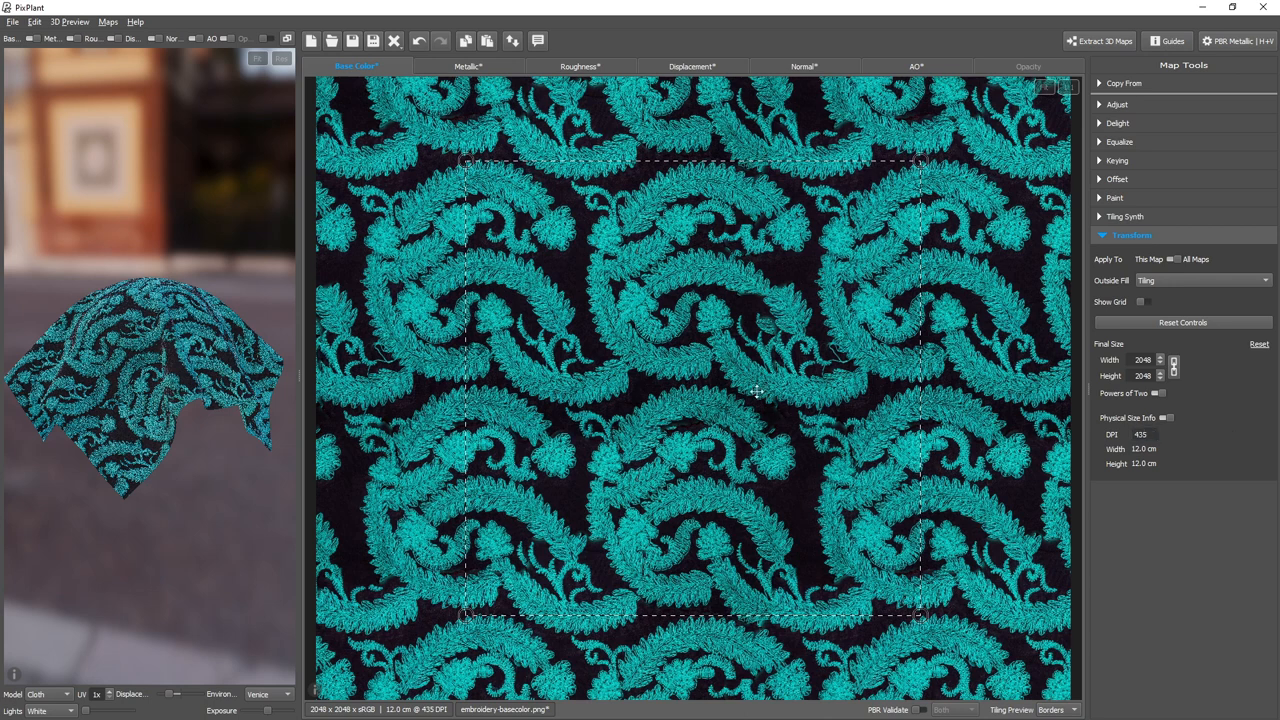
{"action": "mouse_move", "coordinate": [692, 380]}
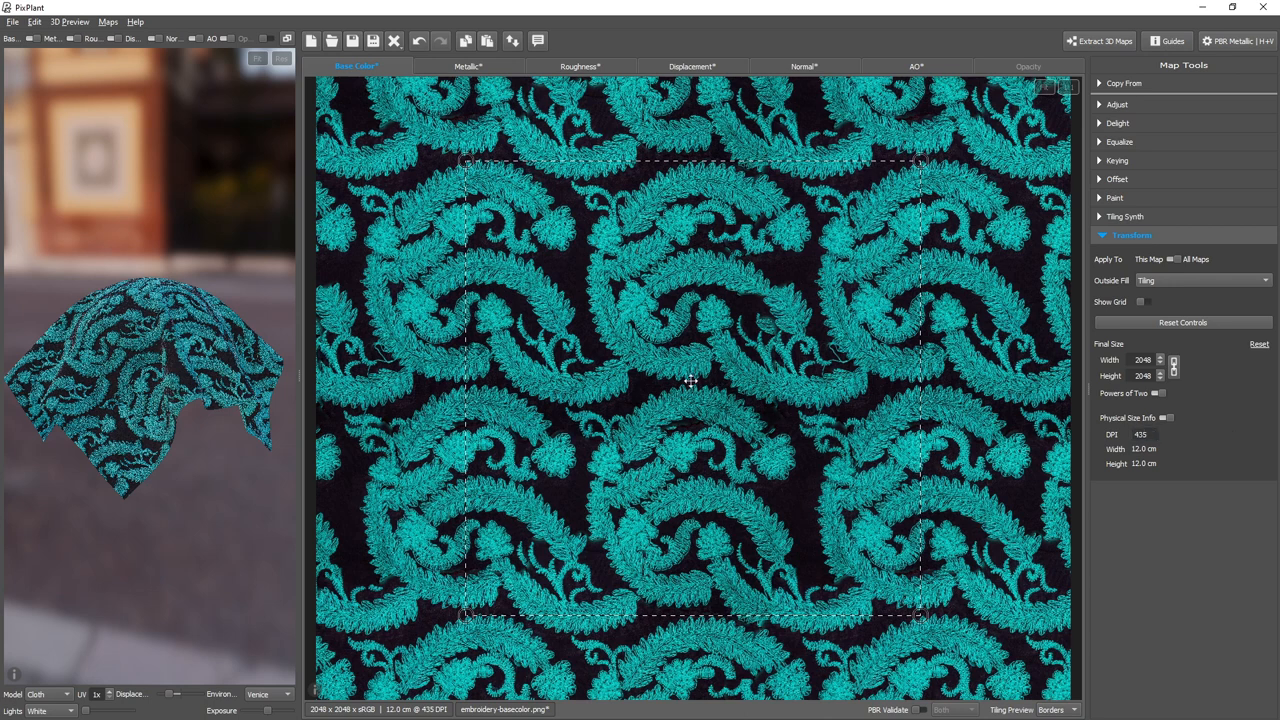